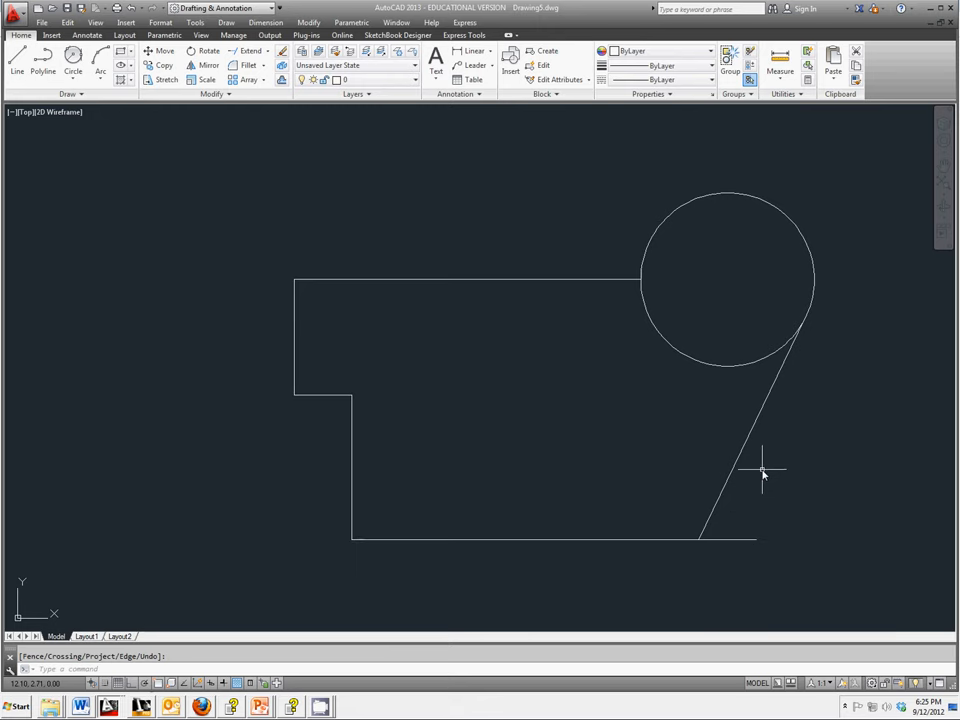
Step: Trim away the circle's bottom half and the bottom line's overhang past the slanted line
left_click(249, 51)
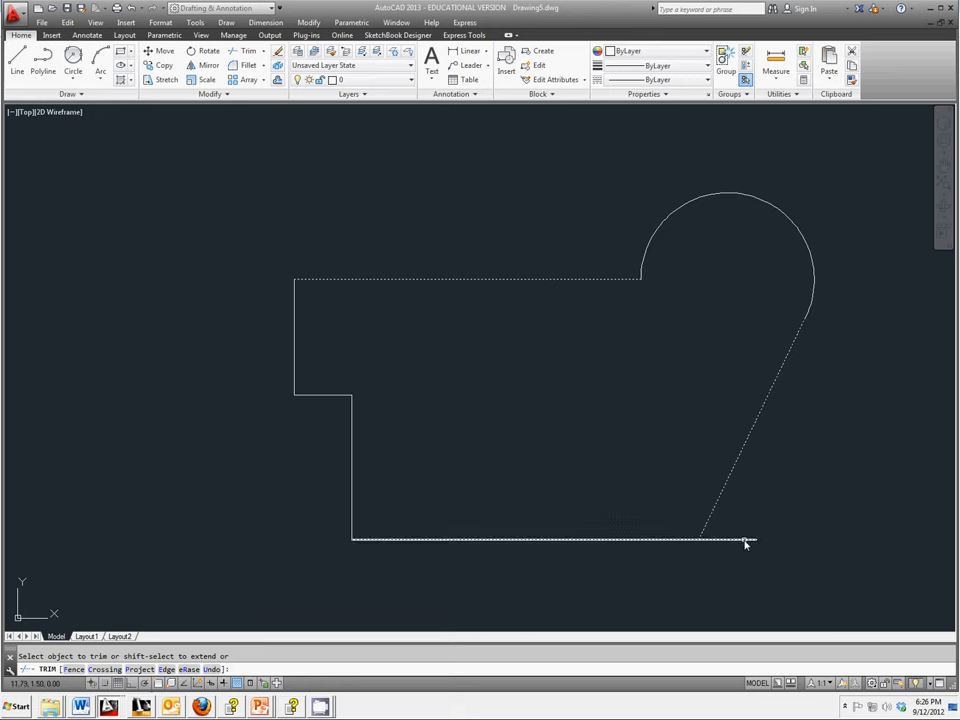
right_click(745, 543)
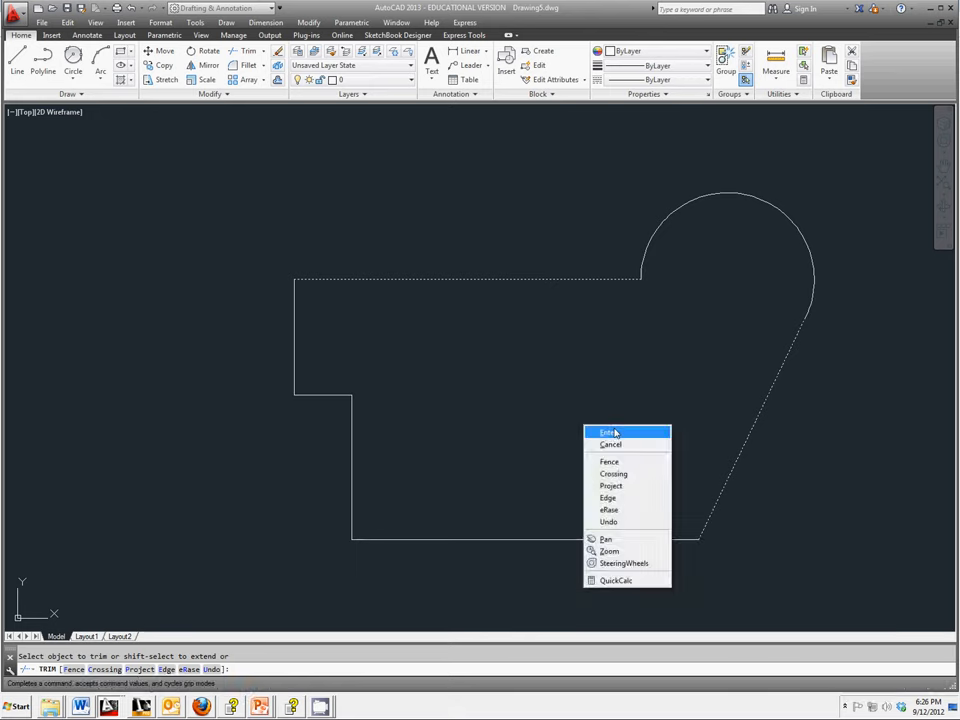